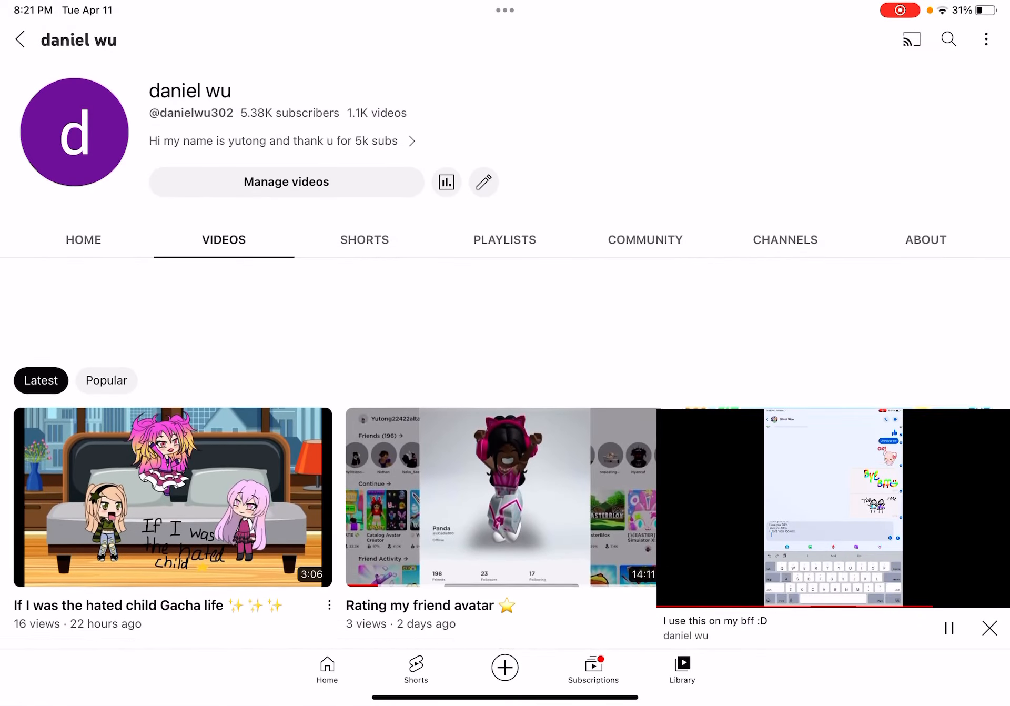
# Open Your videos, filter to regular Videos, browse the list, then go to the Home Screen.
pyautogui.click(680, 670)
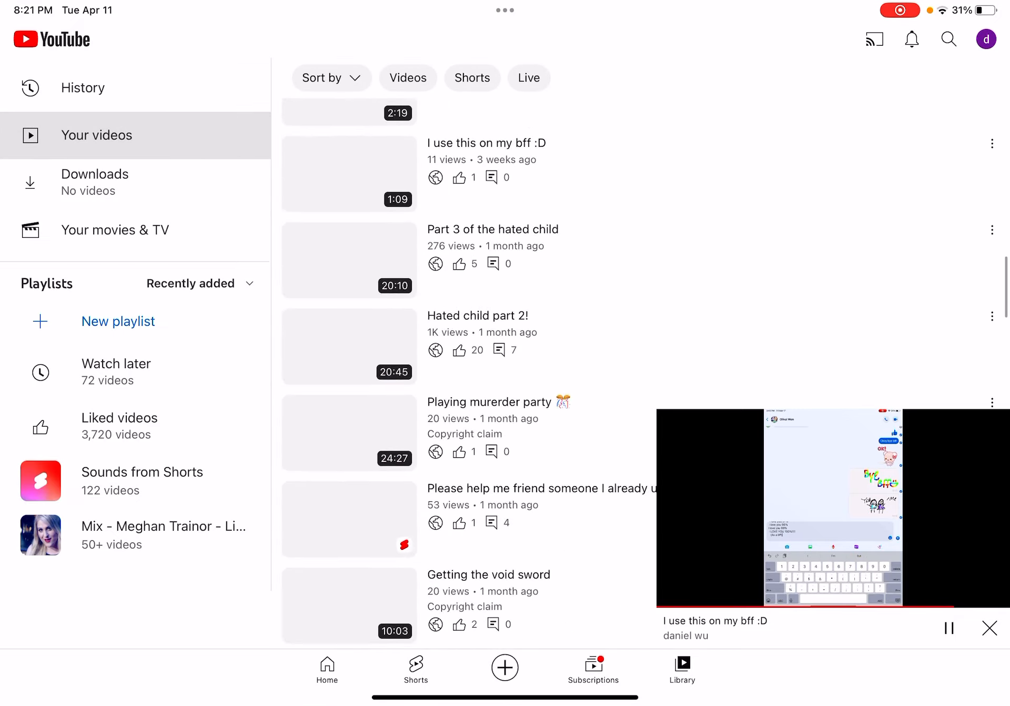
pyautogui.click(407, 78)
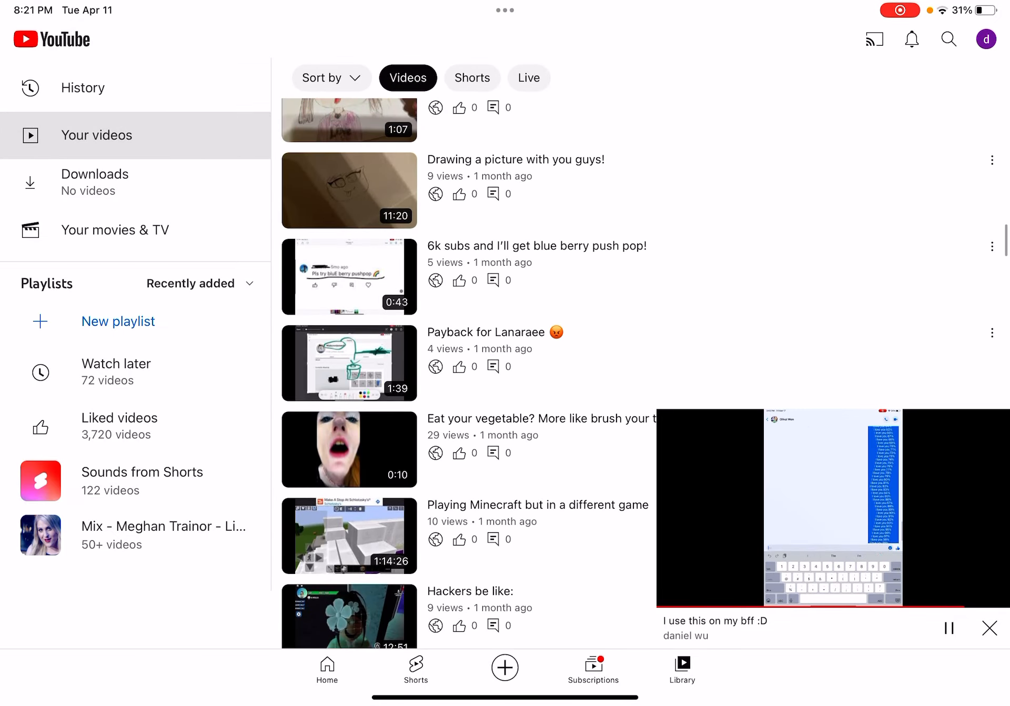
pyautogui.scroll(3)
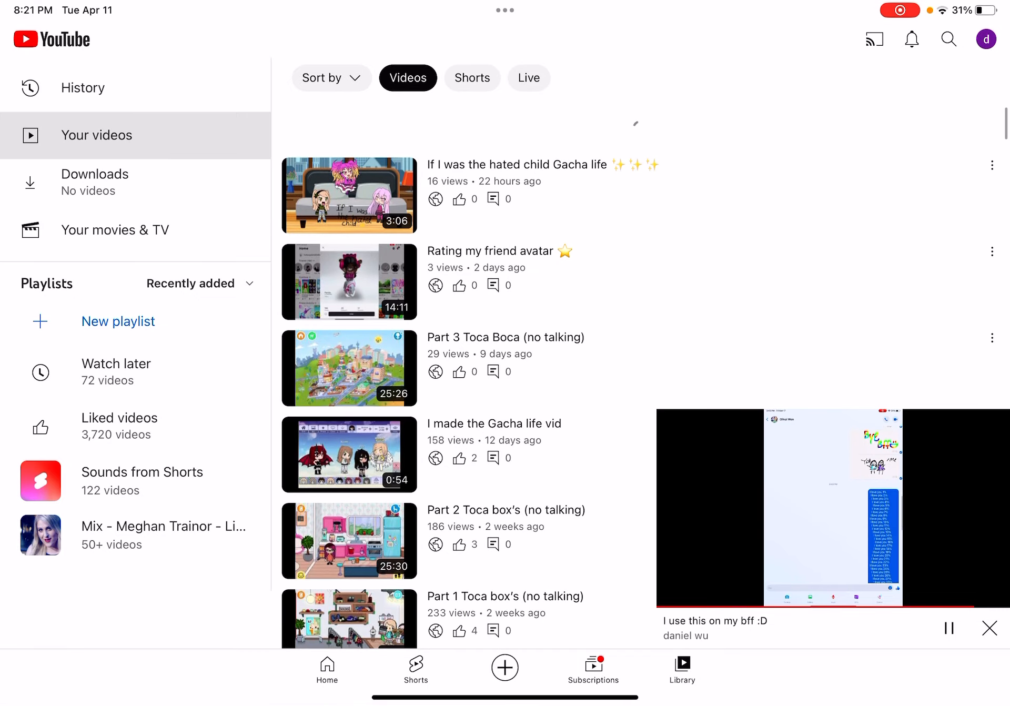
pyautogui.scroll(-3)
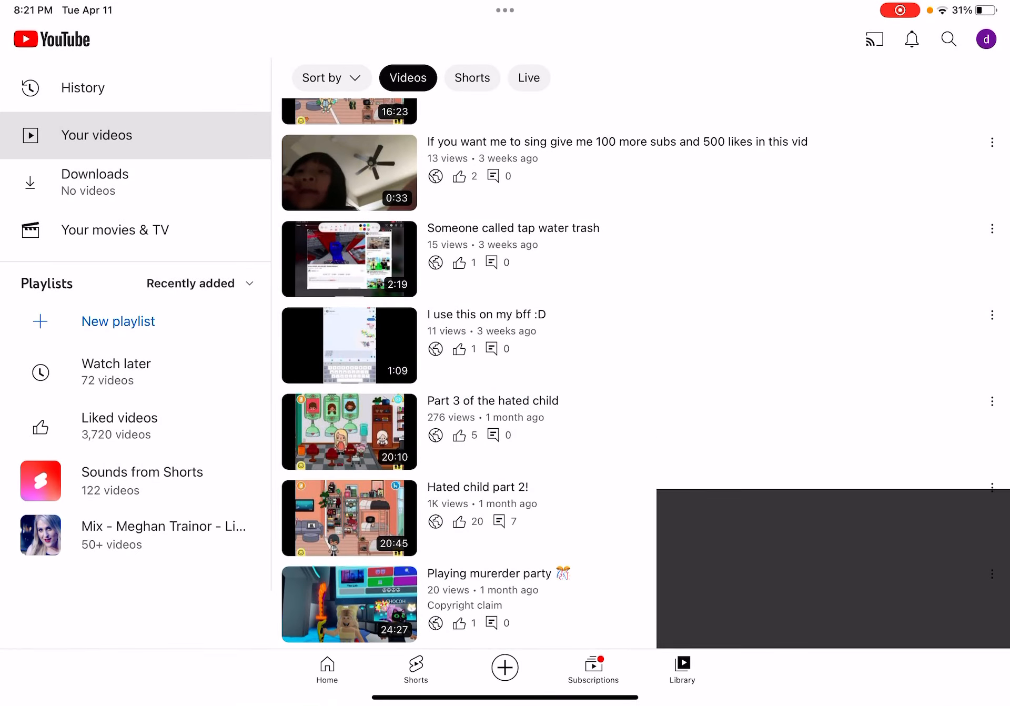
pyautogui.click(348, 344)
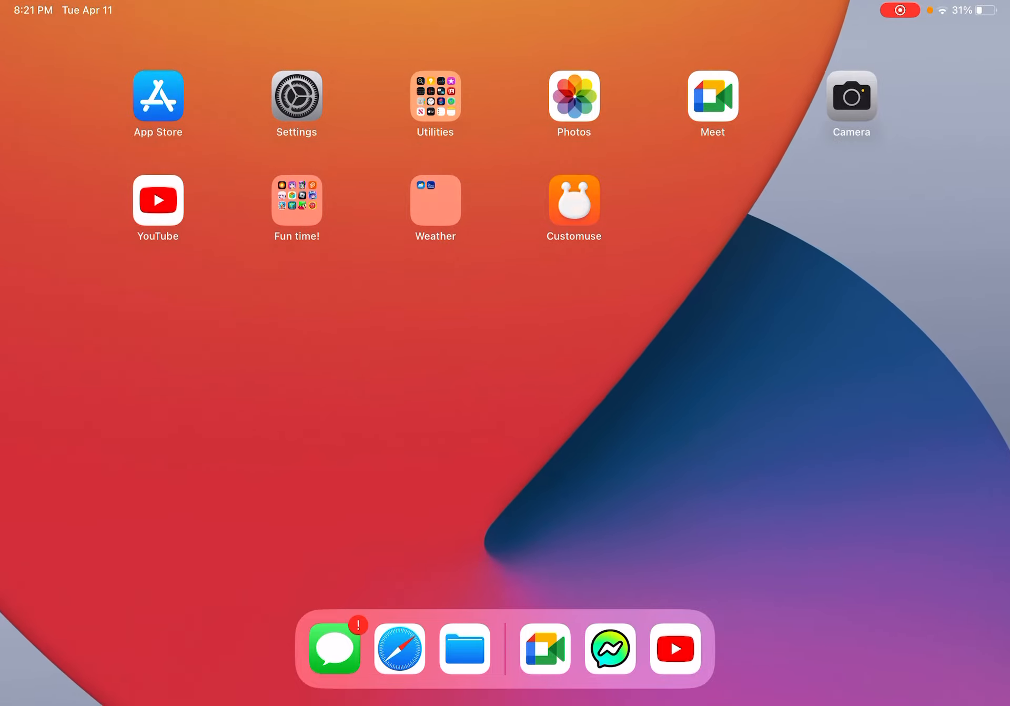
# Launch Messenger Kids from the dock to reach its chat list.
pyautogui.click(296, 200)
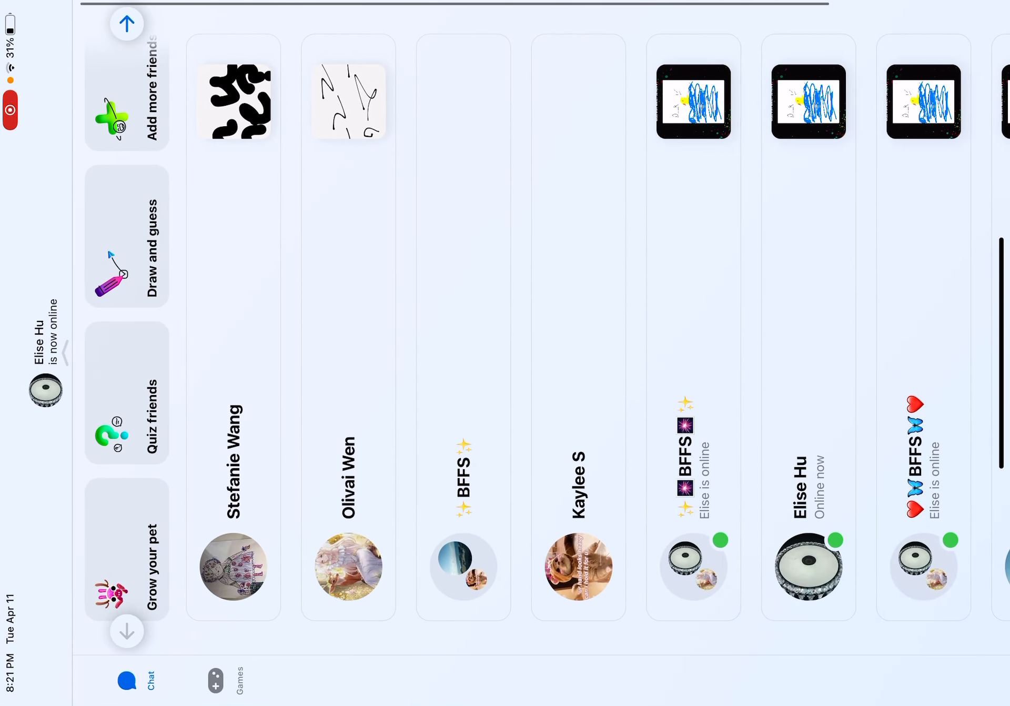
# Open the friend's conversation with the video calls and the duck drawing.
pyautogui.hscroll(-3)
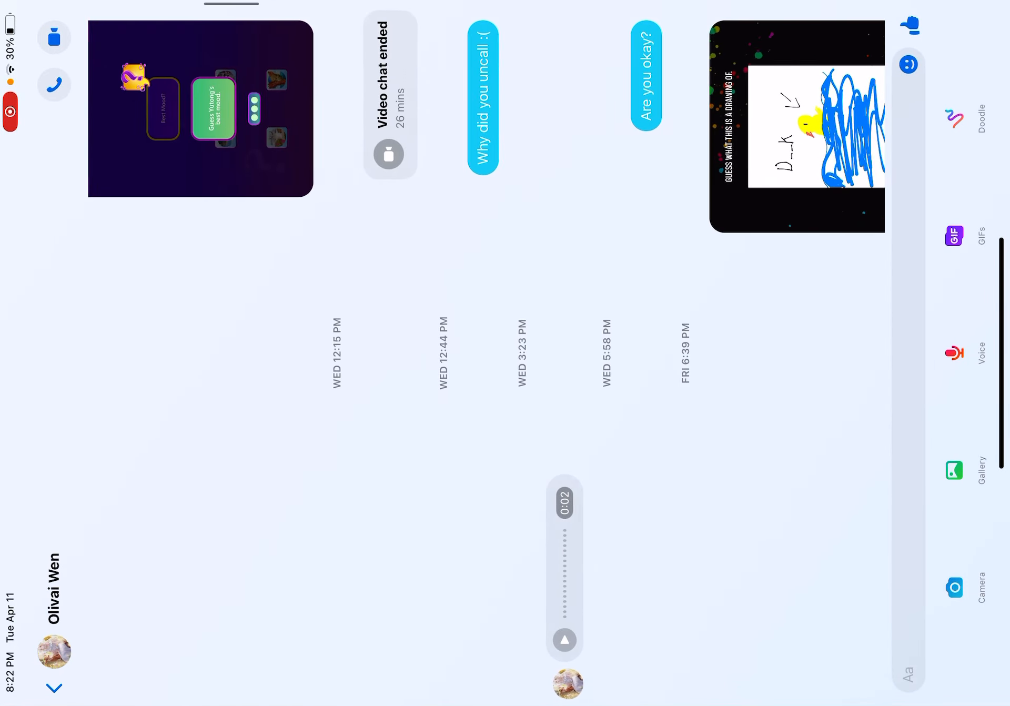
# Scroll back through the friend's chat history to the 'I love you 1%' message.
pyautogui.hscroll(-3)
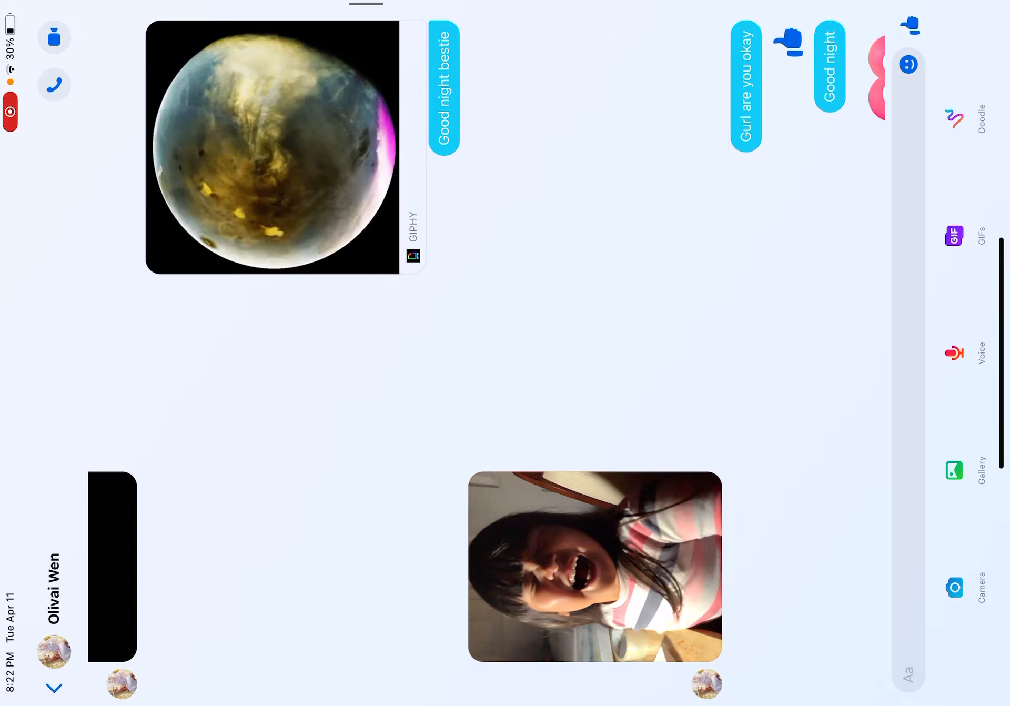
pyautogui.scroll(-3)
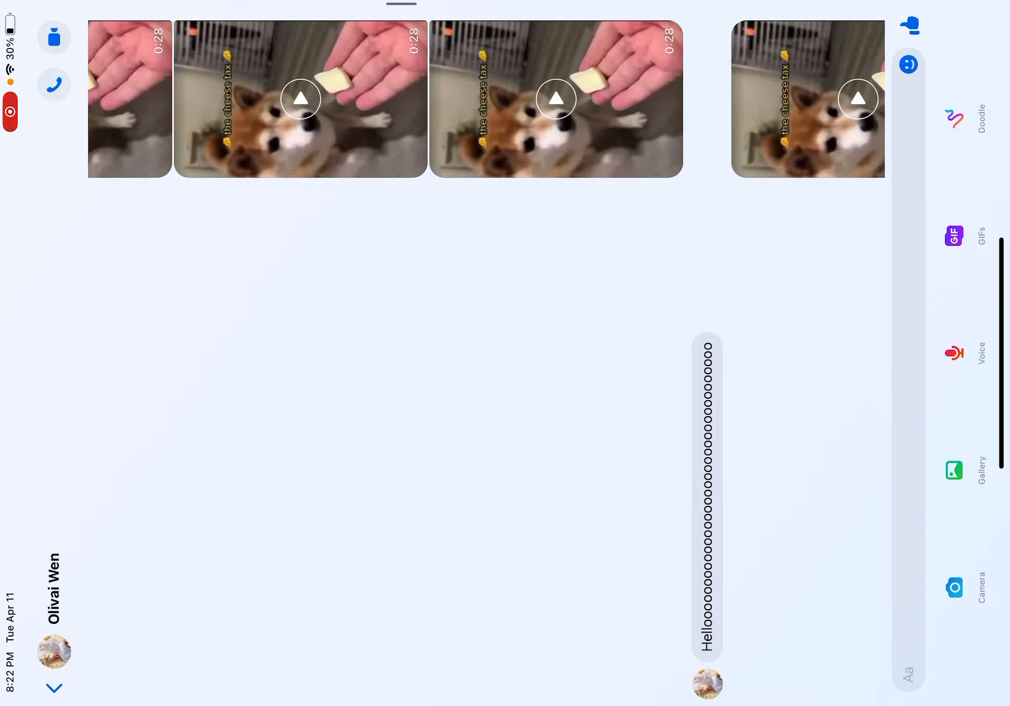
pyautogui.click(556, 98)
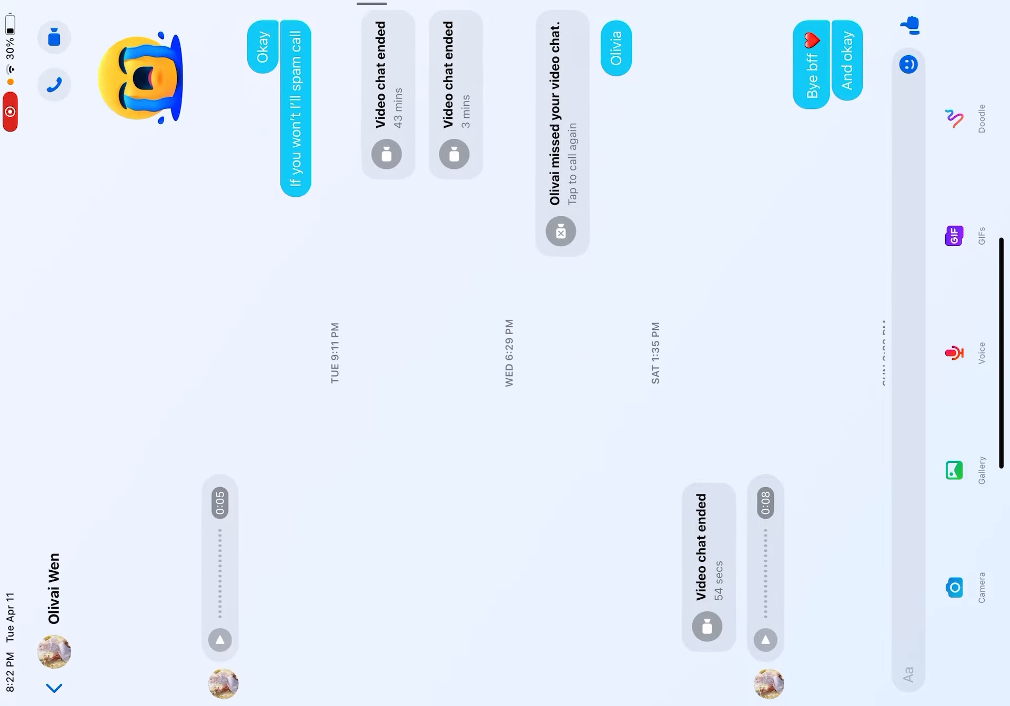
pyautogui.click(954, 233)
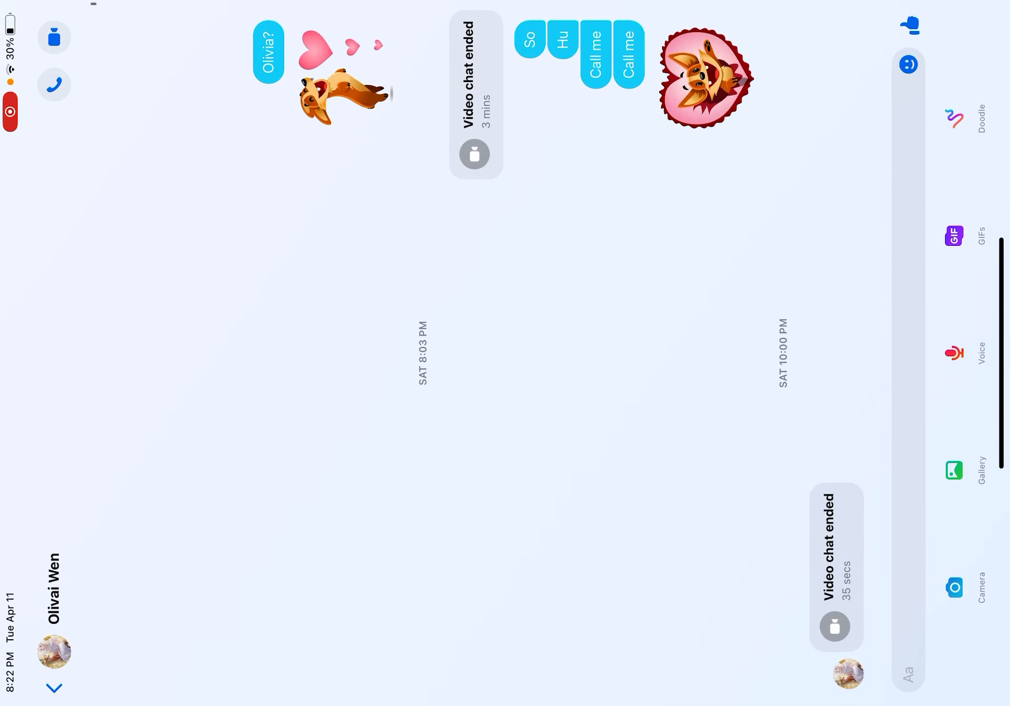
pyautogui.hscroll(3)
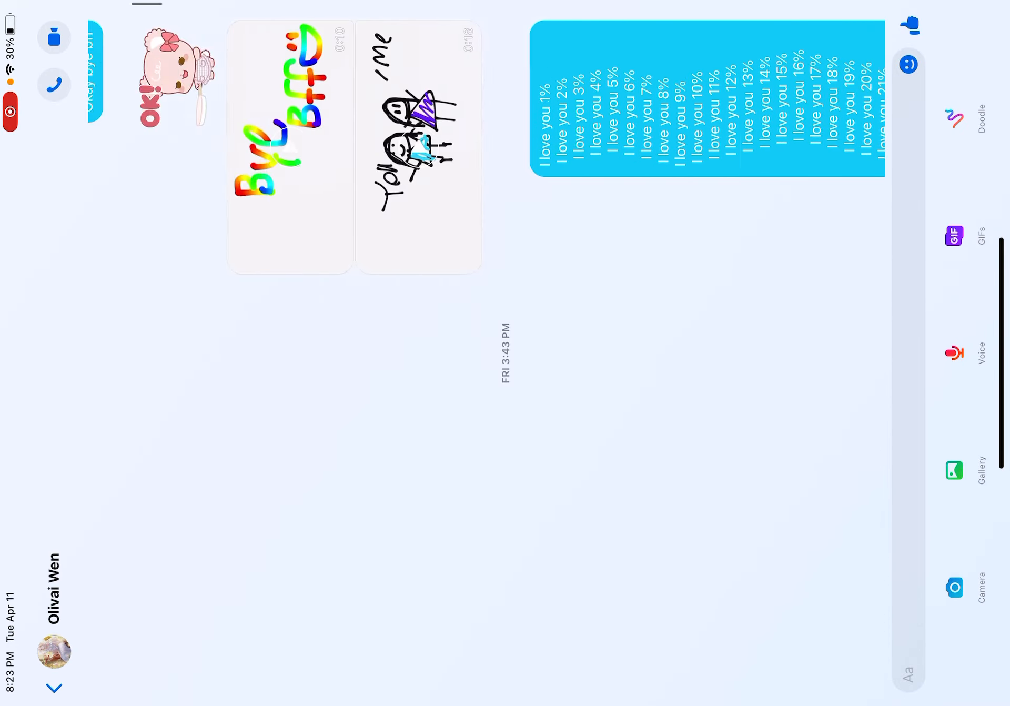
# Scroll the older messages, leave the chat, glance at Games, then return to Chat.
pyautogui.scroll(3)
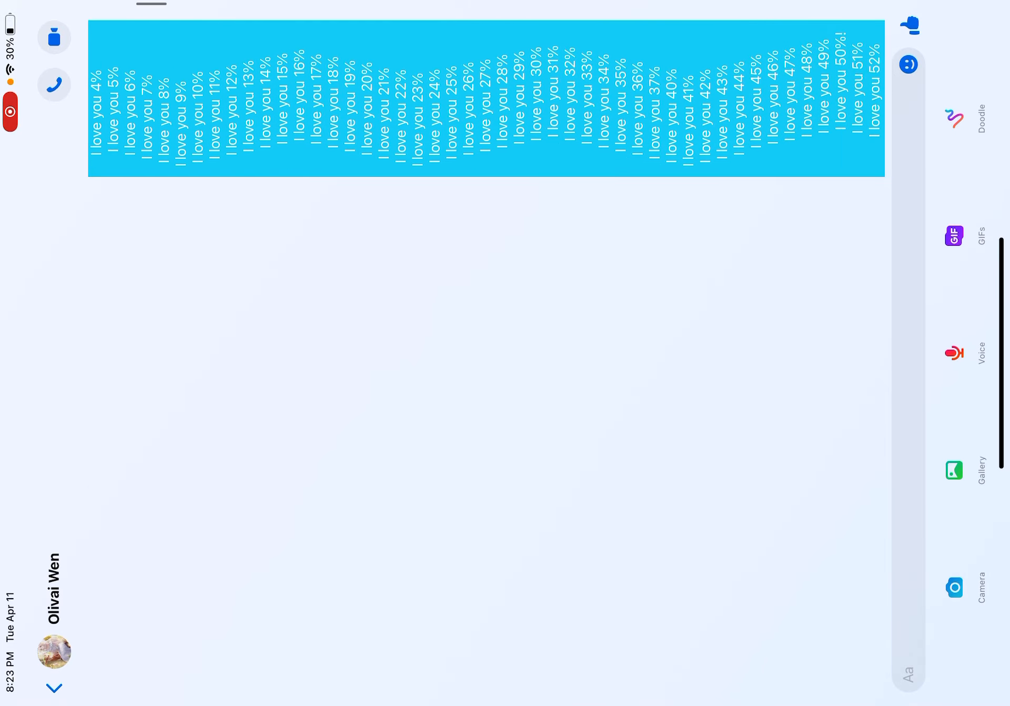
pyautogui.scroll(-3)
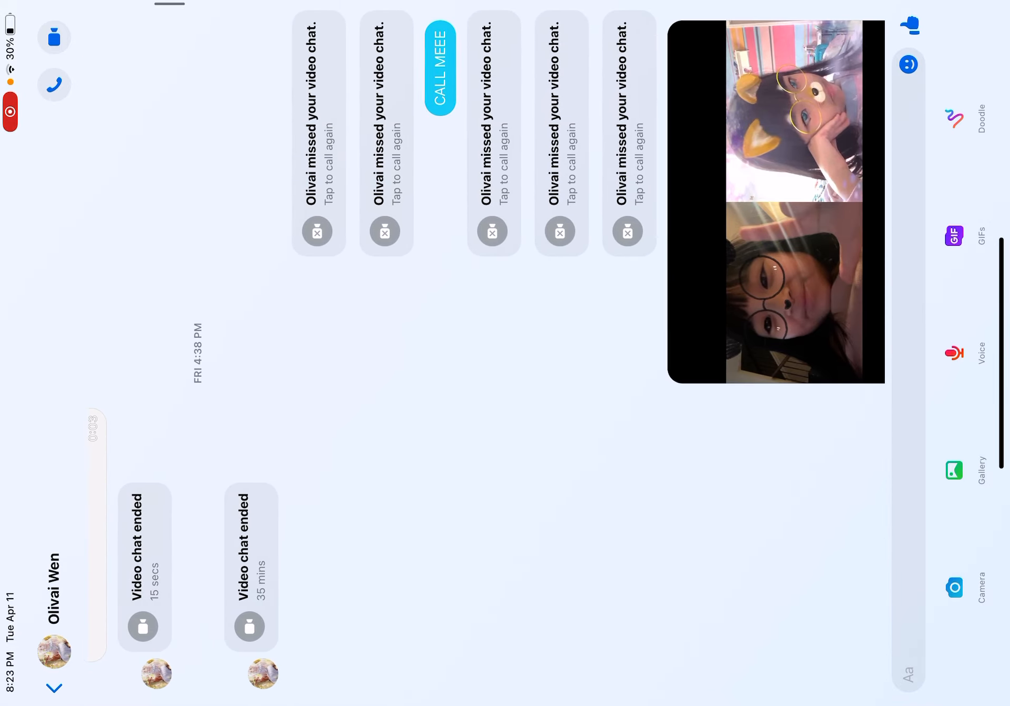
pyautogui.hscroll(-3)
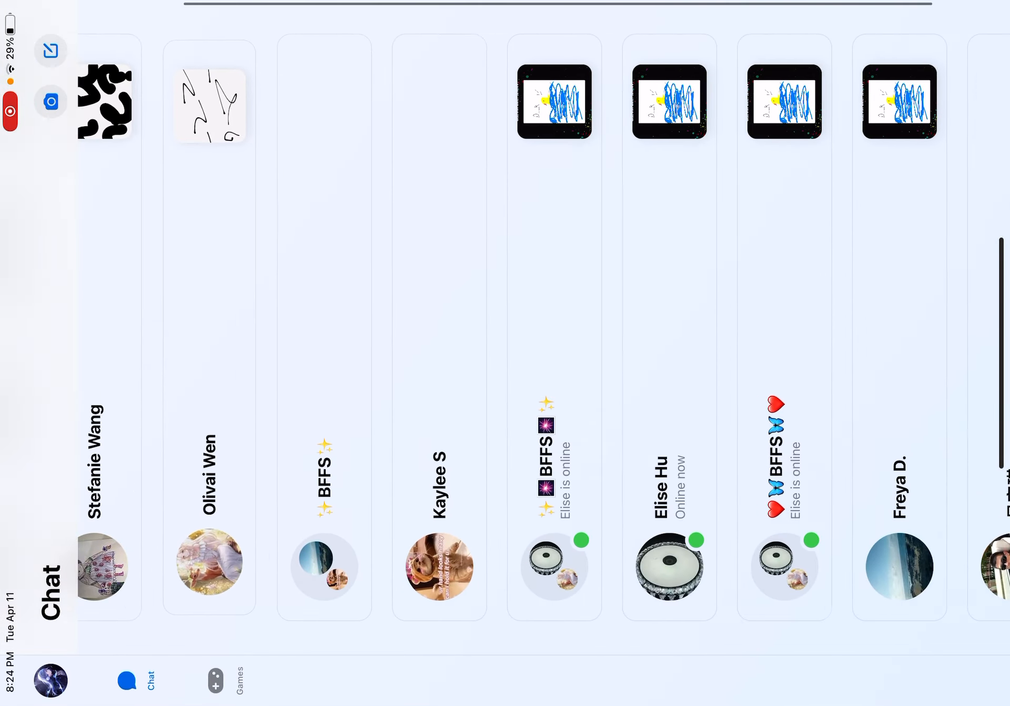
pyautogui.click(214, 680)
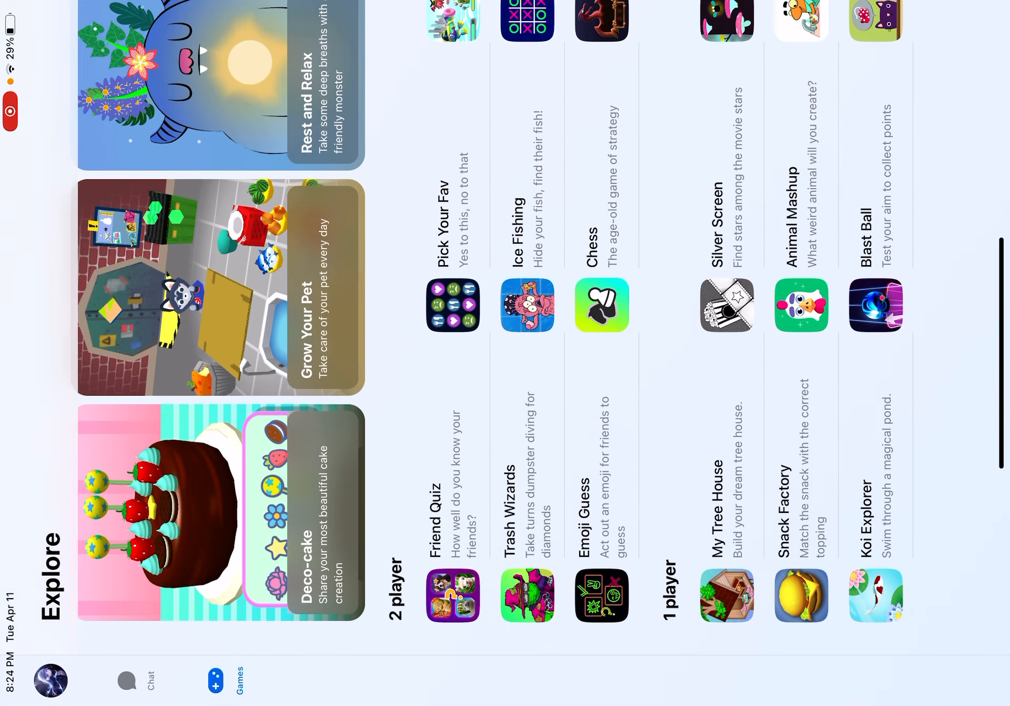
pyautogui.click(132, 679)
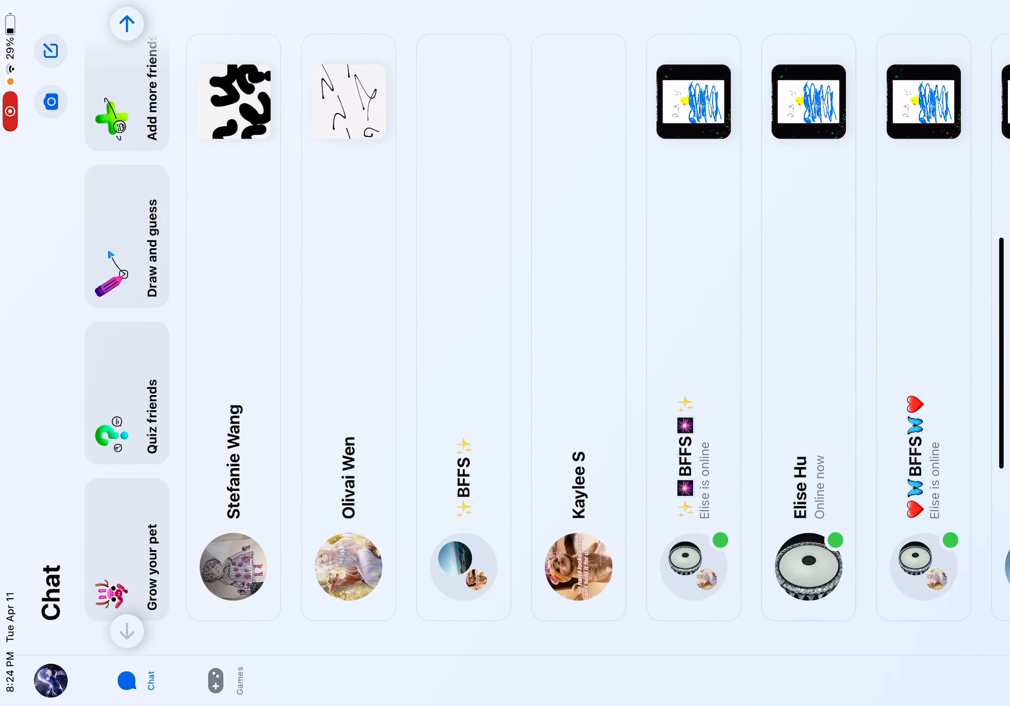